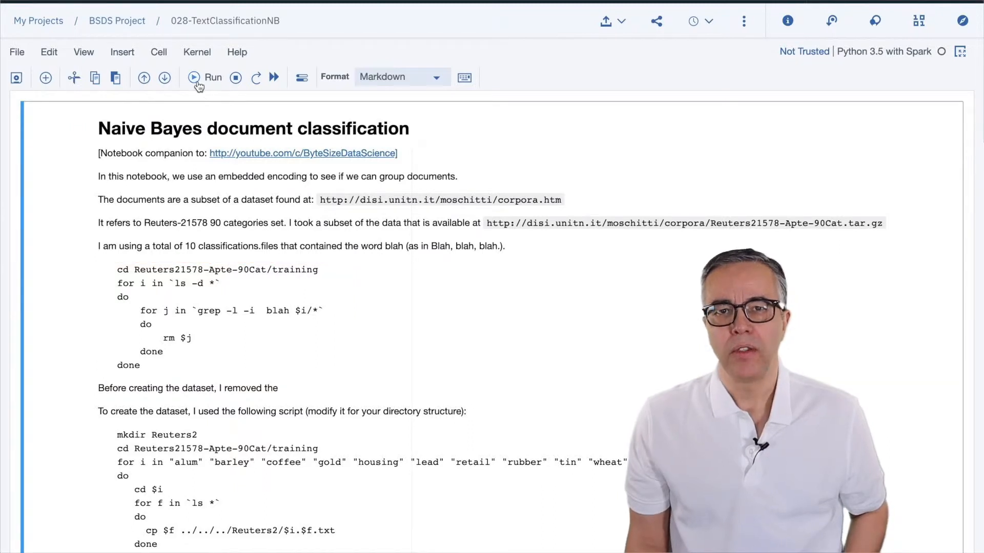
Select the Spark session setup cell and view the project's data files list.
{"action": "scroll", "scroll_direction": "down", "scroll_amount": 3}
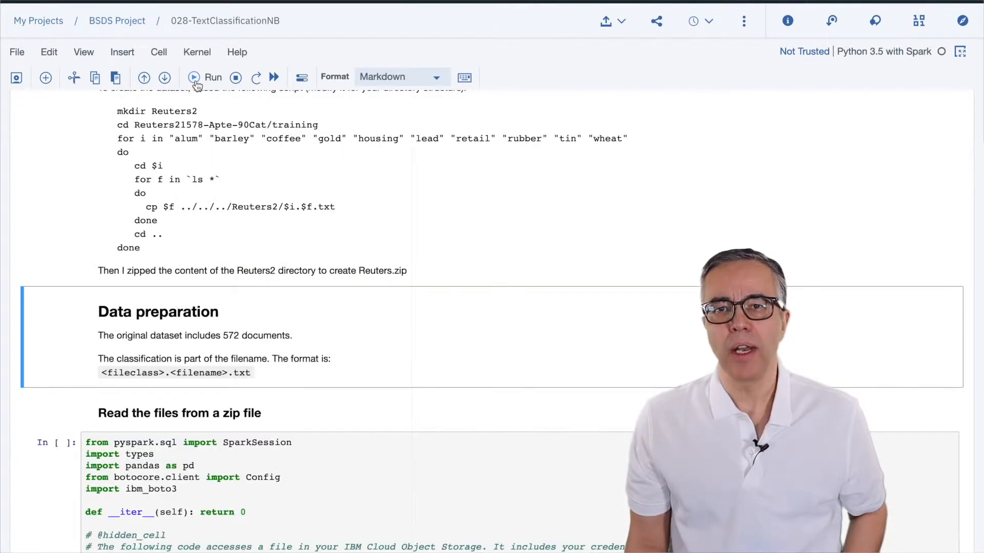
{"action": "left_click", "coordinate": [189, 413]}
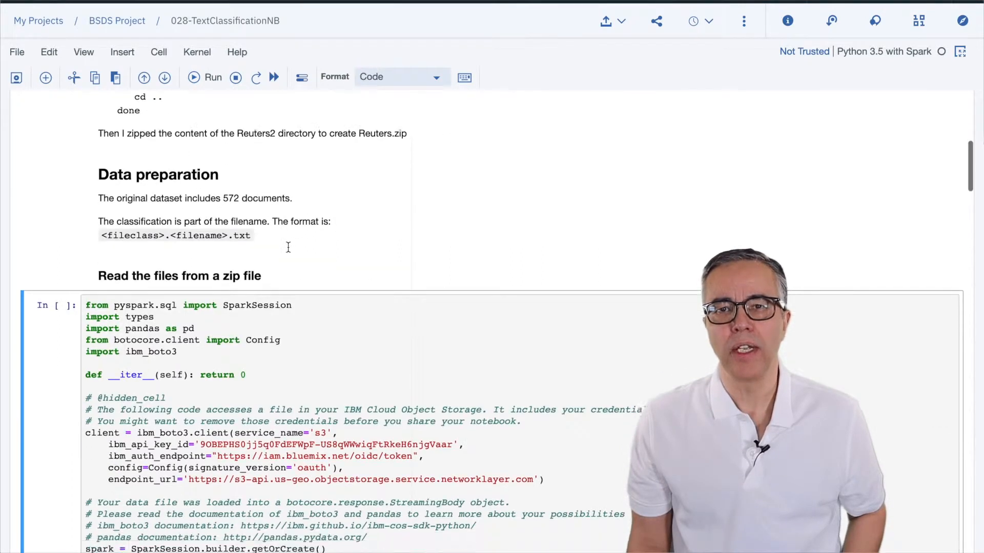
{"action": "scroll", "scroll_direction": "down", "scroll_amount": 3}
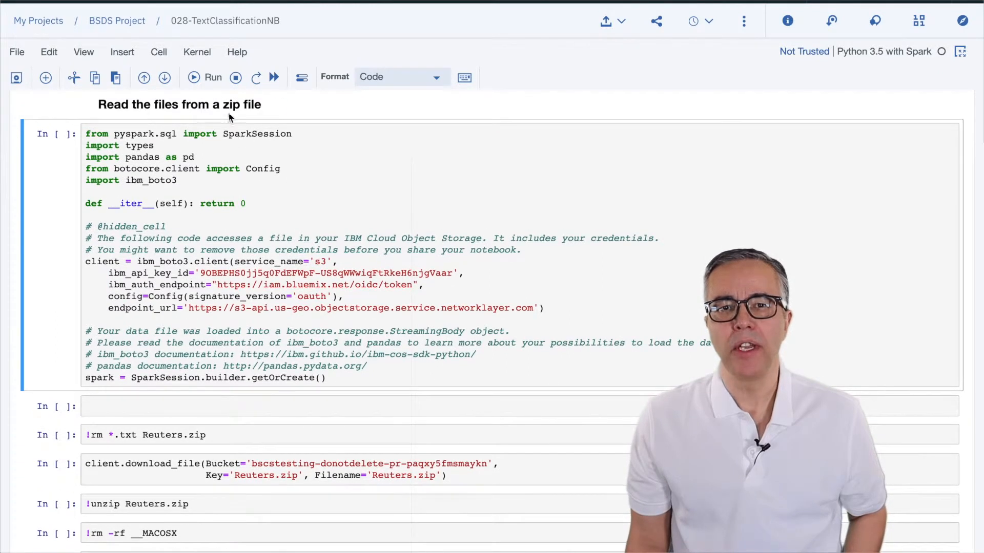
{"action": "mouse_move", "coordinate": [206, 93]}
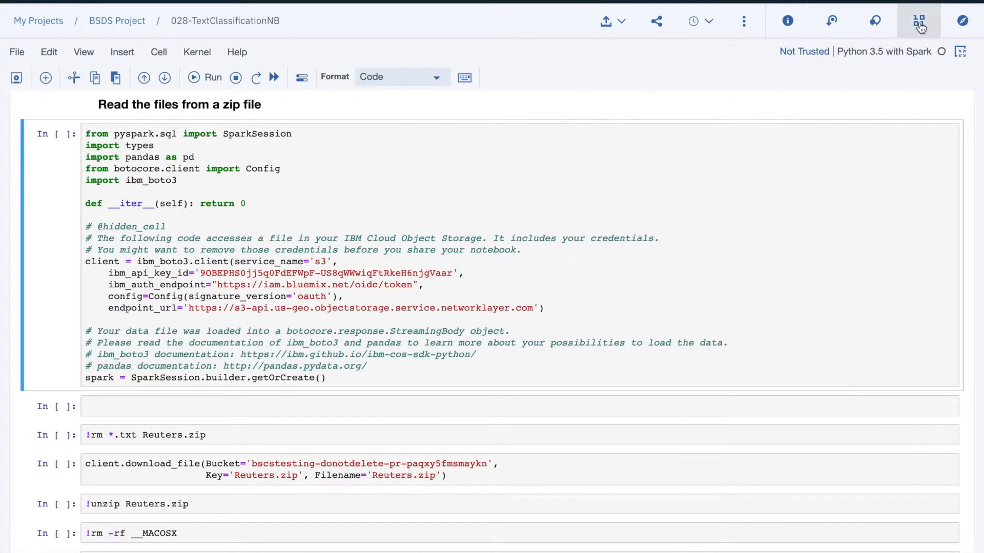
{"action": "left_click", "coordinate": [918, 20]}
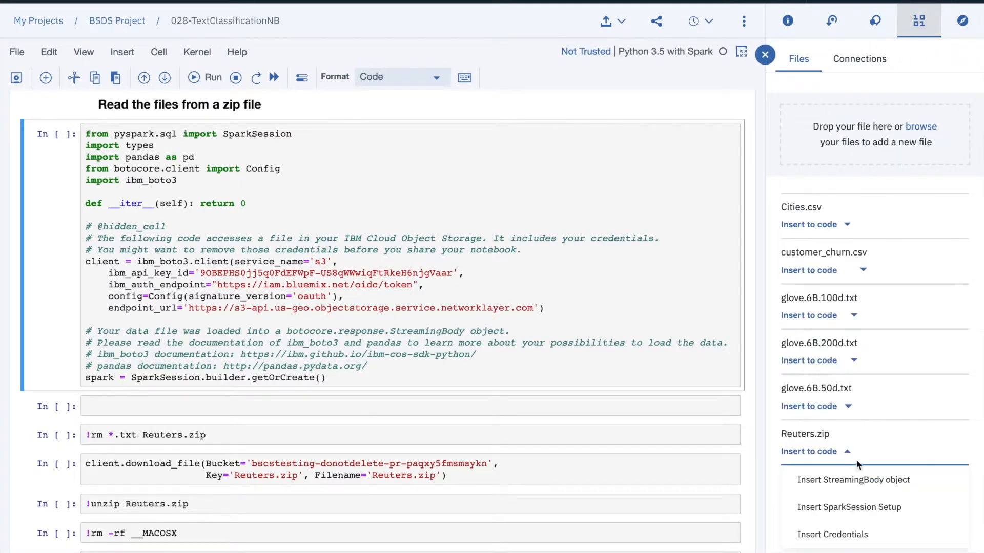
{"action": "mouse_move", "coordinate": [853, 479]}
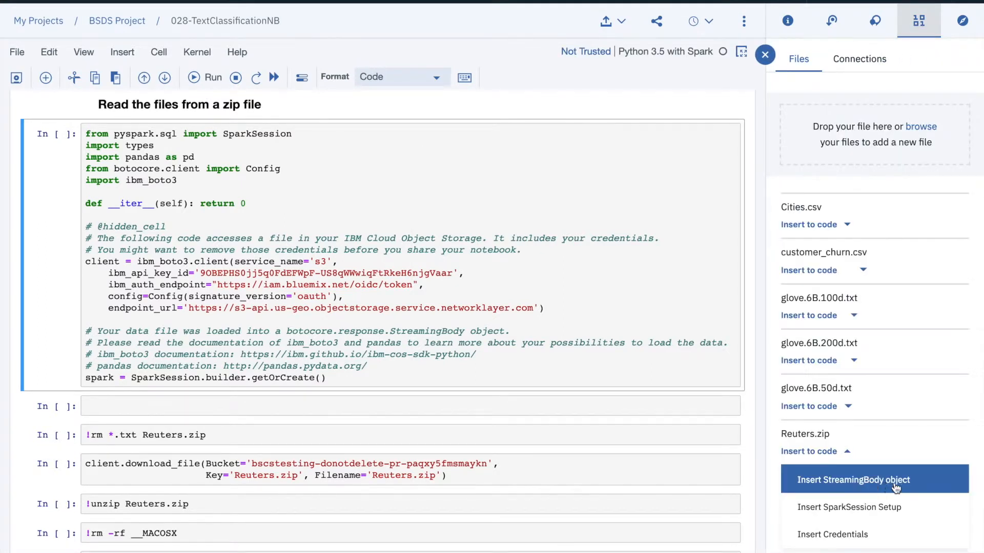
{"action": "mouse_move", "coordinate": [927, 491]}
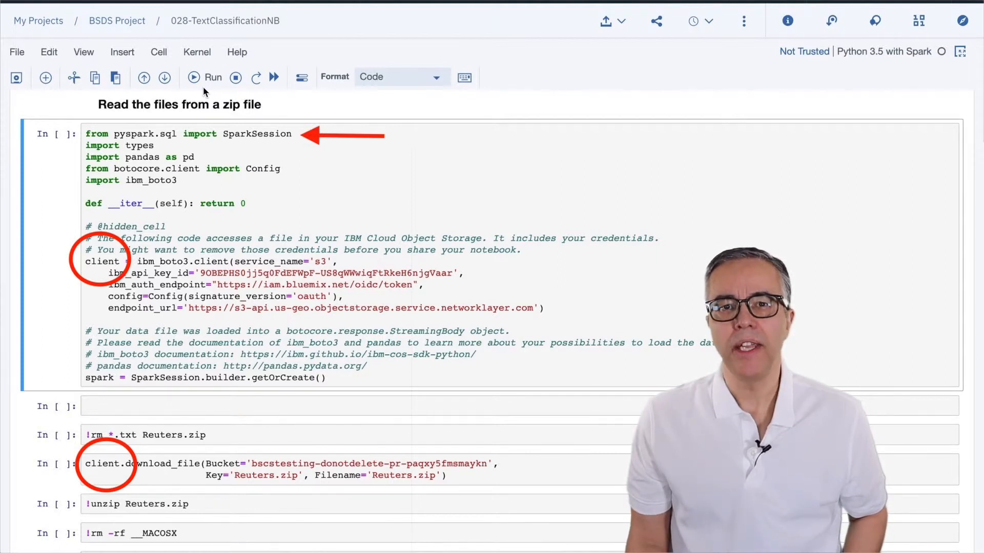
Run the setup, unzip and wholeTextFiles cells so the Reuters article count returns 572.
{"action": "left_click", "coordinate": [212, 77]}
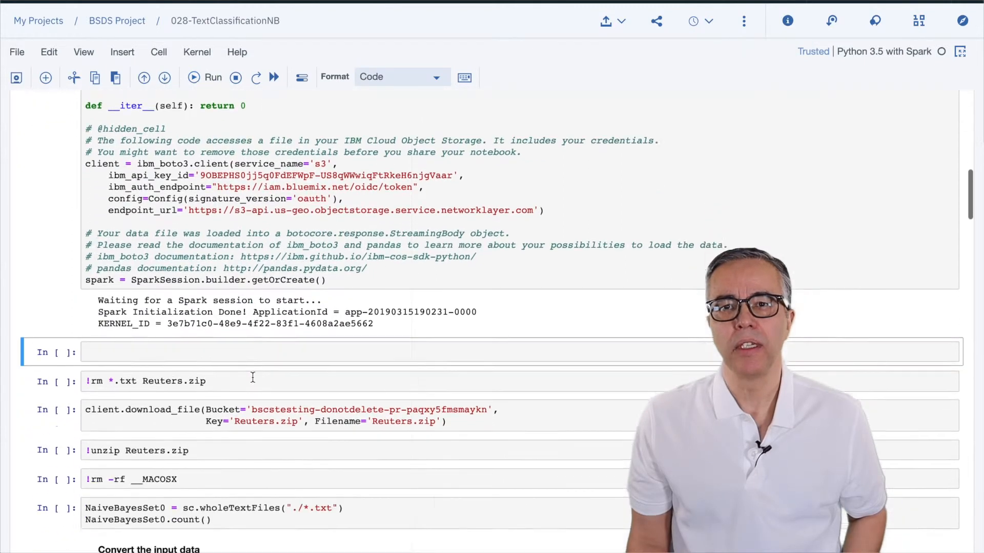
{"action": "scroll", "scroll_direction": "down", "scroll_amount": 3}
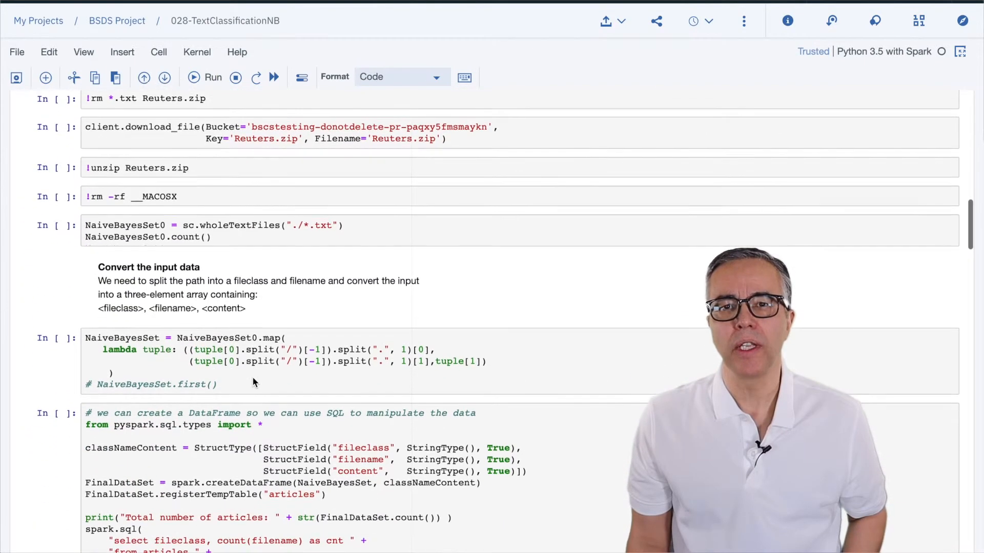
{"action": "left_click", "coordinate": [213, 77]}
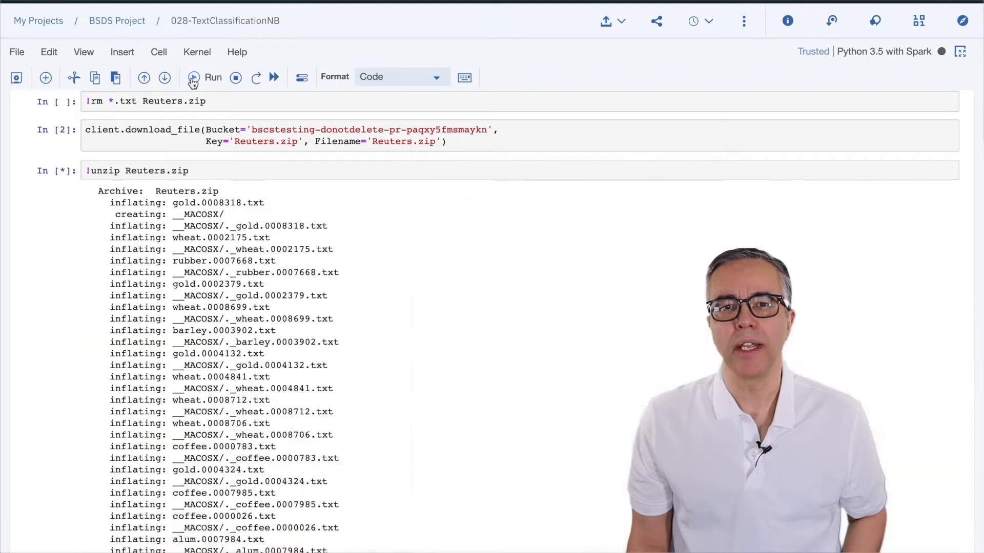
{"action": "scroll", "scroll_direction": "down", "scroll_amount": 3}
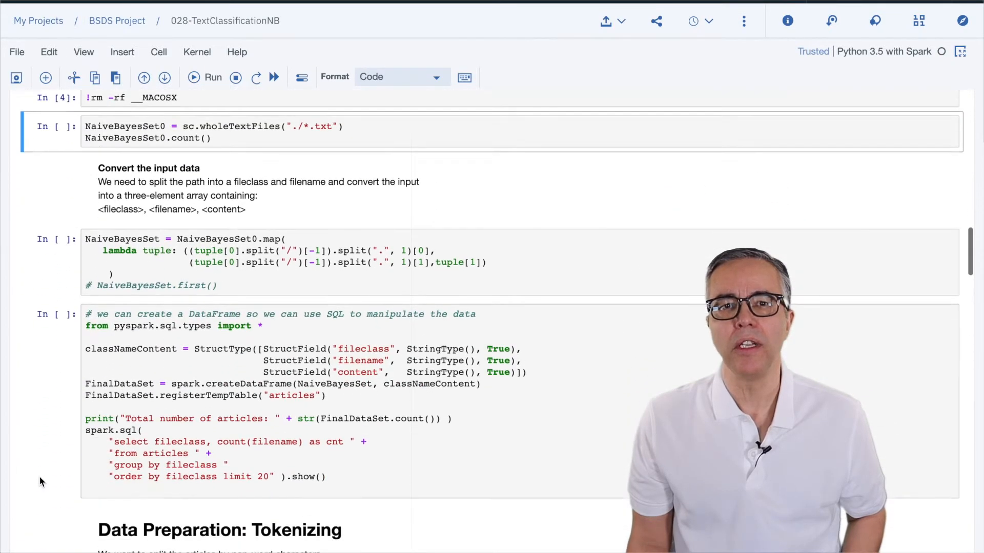
{"action": "left_click", "coordinate": [205, 77]}
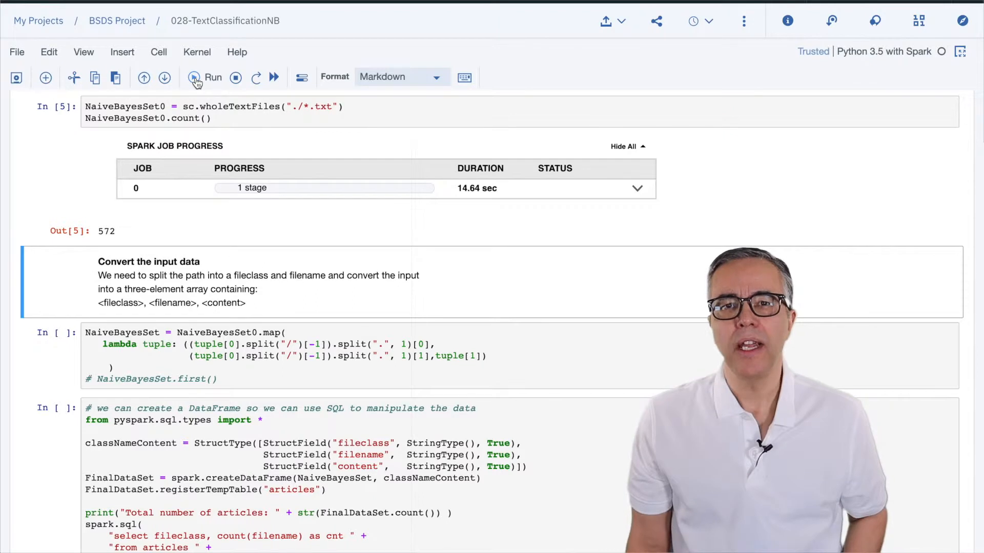
{"action": "left_click", "coordinate": [251, 355]}
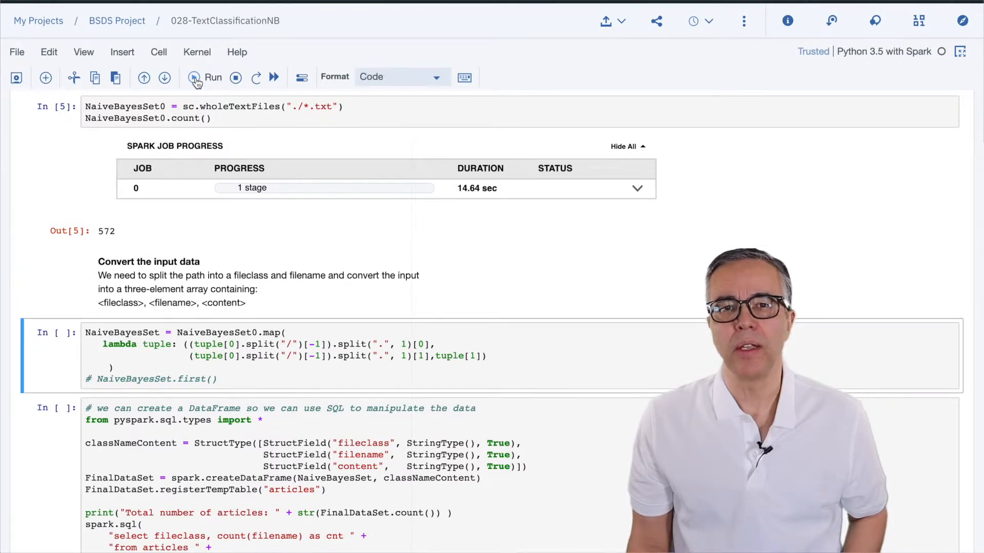
{"action": "scroll", "scroll_direction": "down", "scroll_amount": 3}
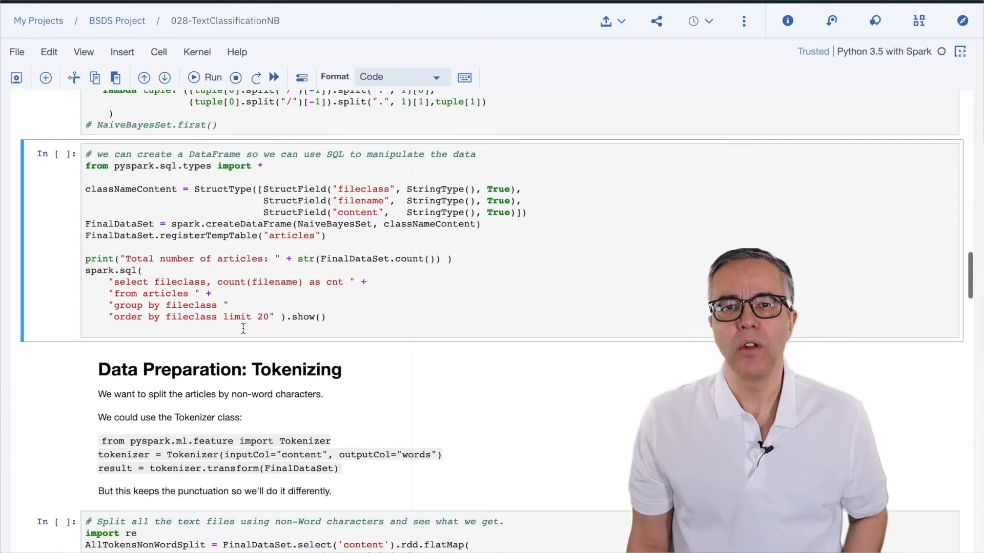
Run the DataFrame/SQL cell to get the per-class count table totalling 572 articles across ten classes.
{"action": "left_click", "coordinate": [204, 77]}
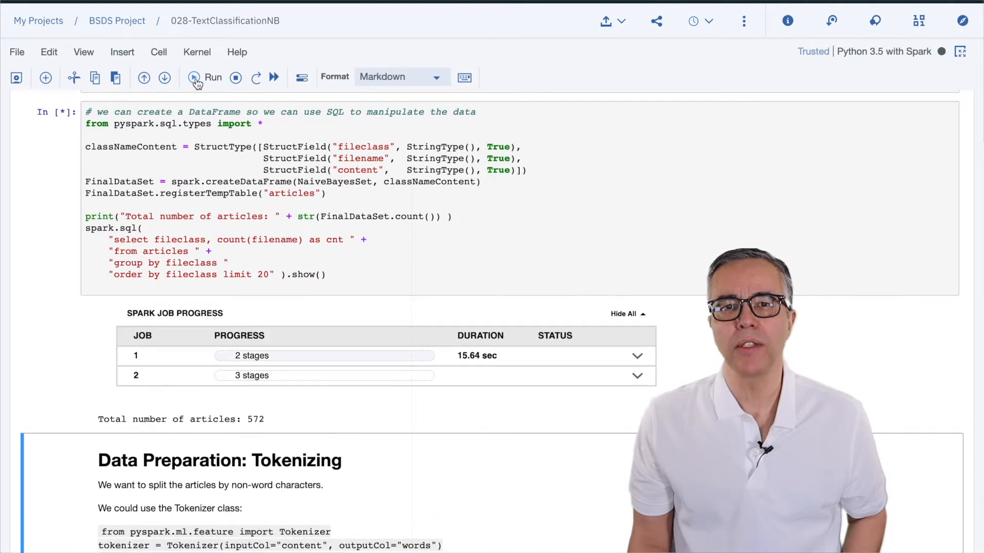
{"action": "scroll", "scroll_direction": "down", "scroll_amount": 3}
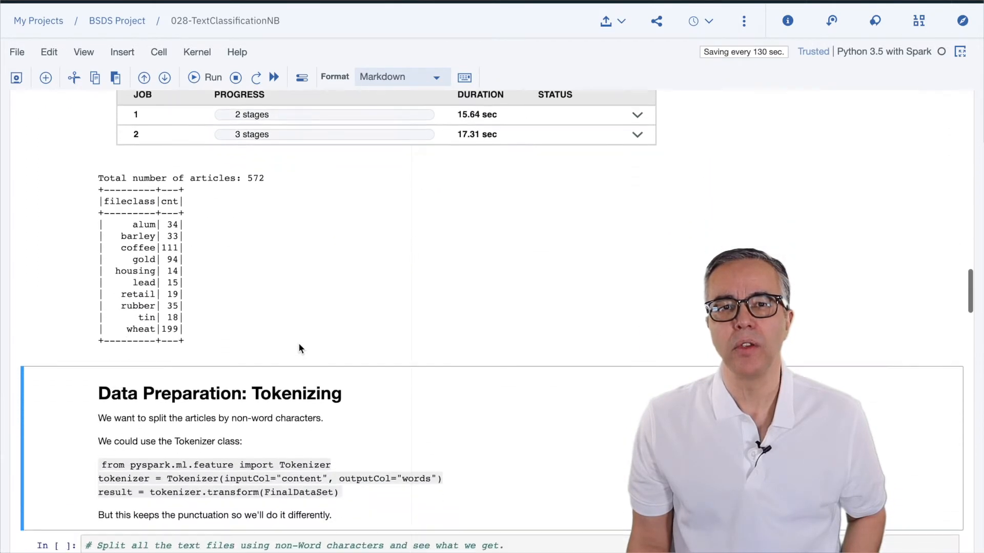
{"action": "scroll", "scroll_direction": "down", "scroll_amount": 3}
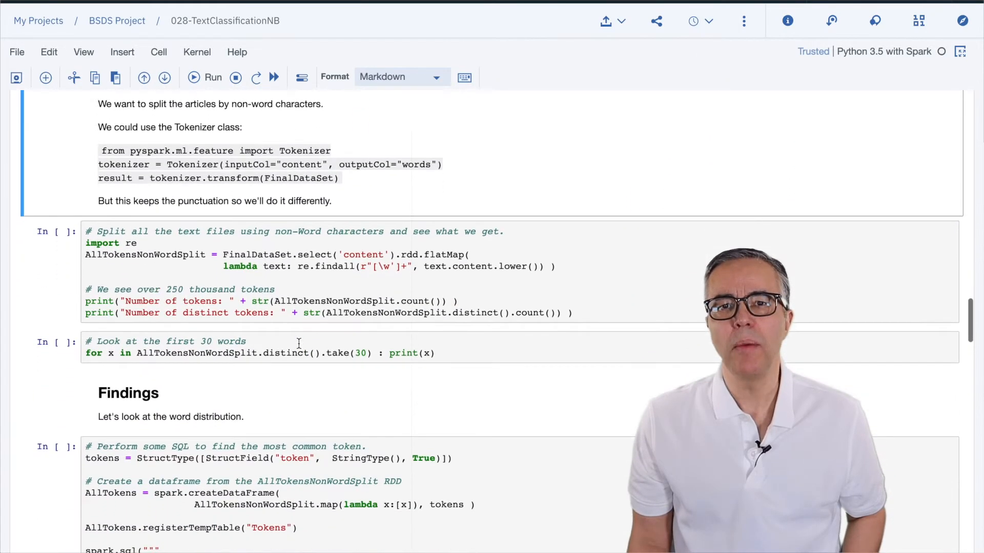
{"action": "scroll", "scroll_direction": "down", "scroll_amount": 3}
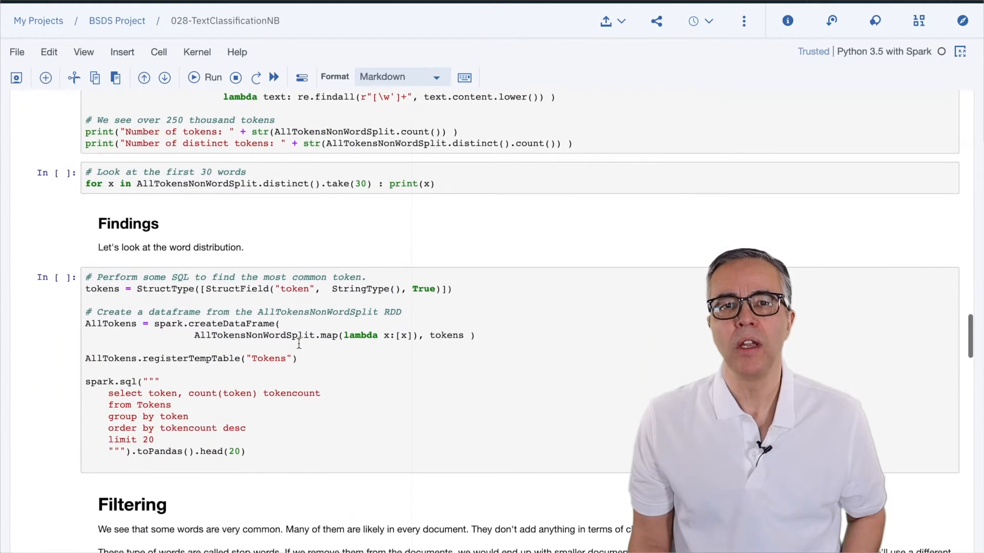
{"action": "scroll", "scroll_direction": "down", "scroll_amount": 3}
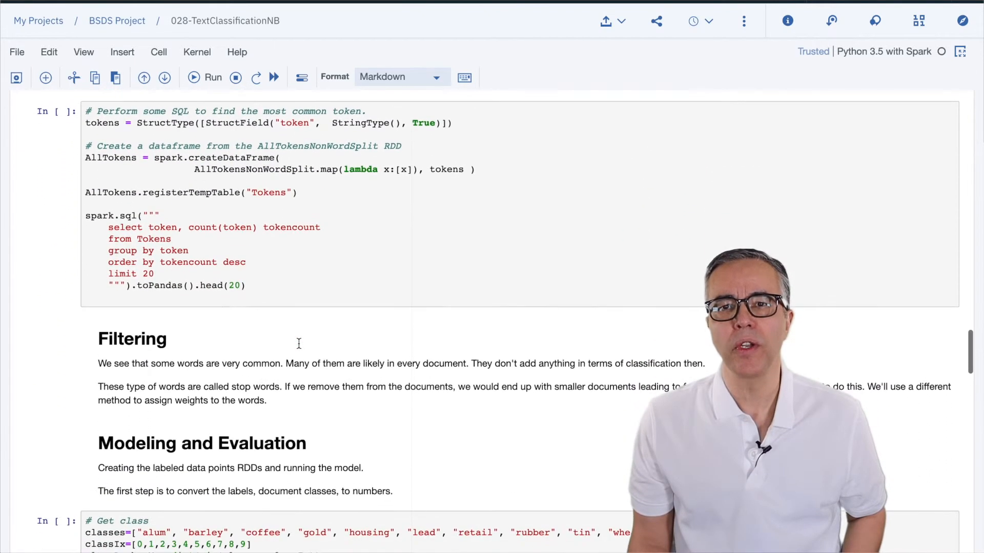
{"action": "scroll", "scroll_direction": "down", "scroll_amount": 3}
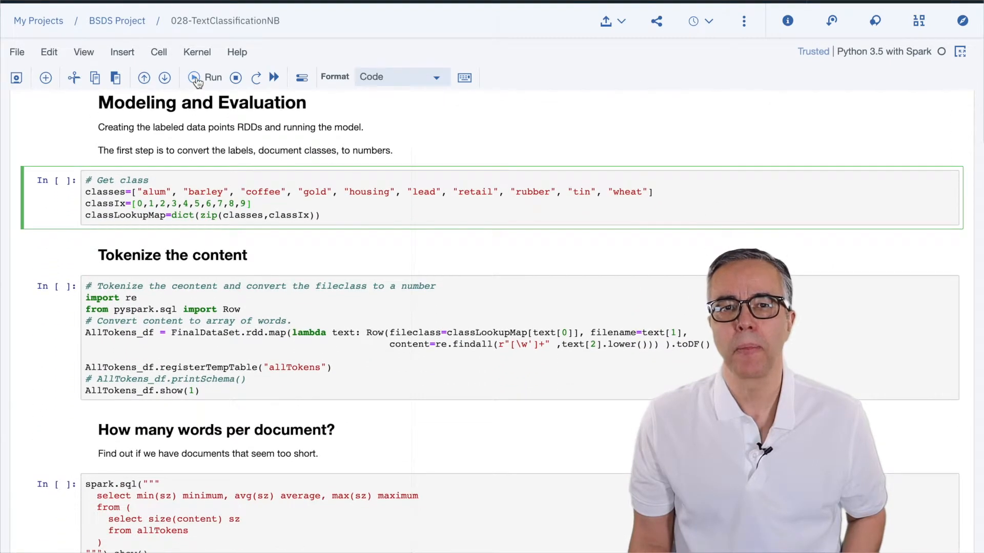
Run the Get class/Tokenize cell and the word-count cells, showing documents from 13 to 1338 words.
{"action": "left_click", "coordinate": [212, 77]}
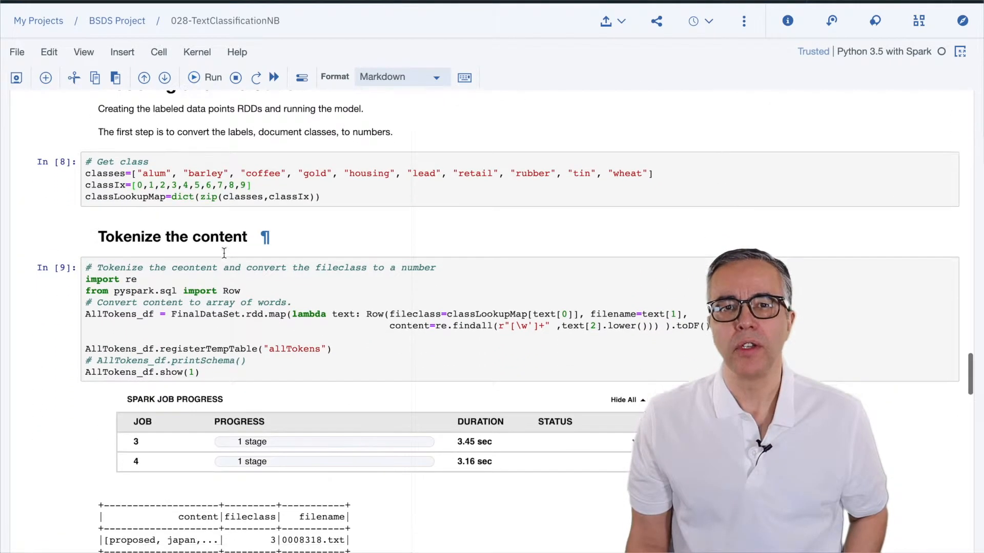
{"action": "scroll", "scroll_direction": "down", "scroll_amount": 3}
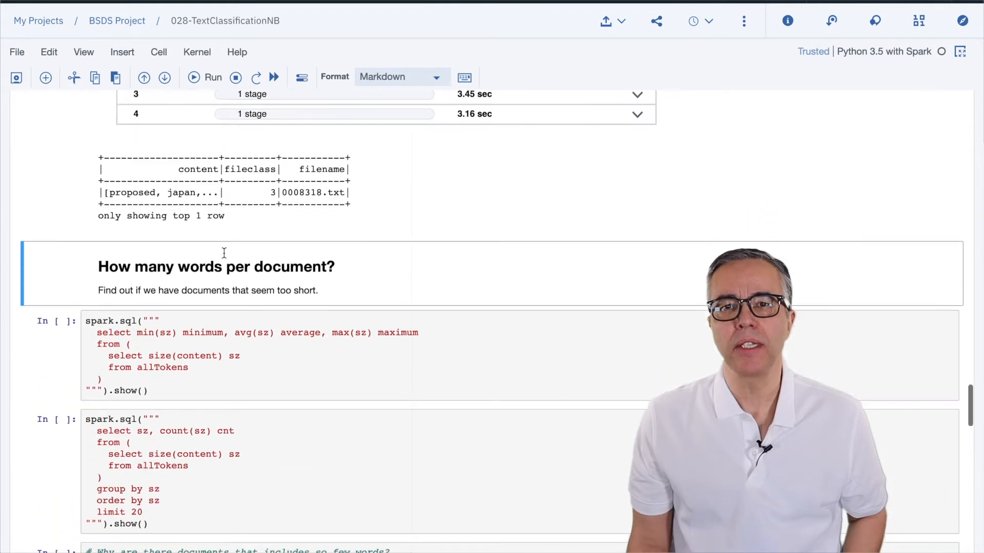
{"action": "left_click", "coordinate": [205, 77]}
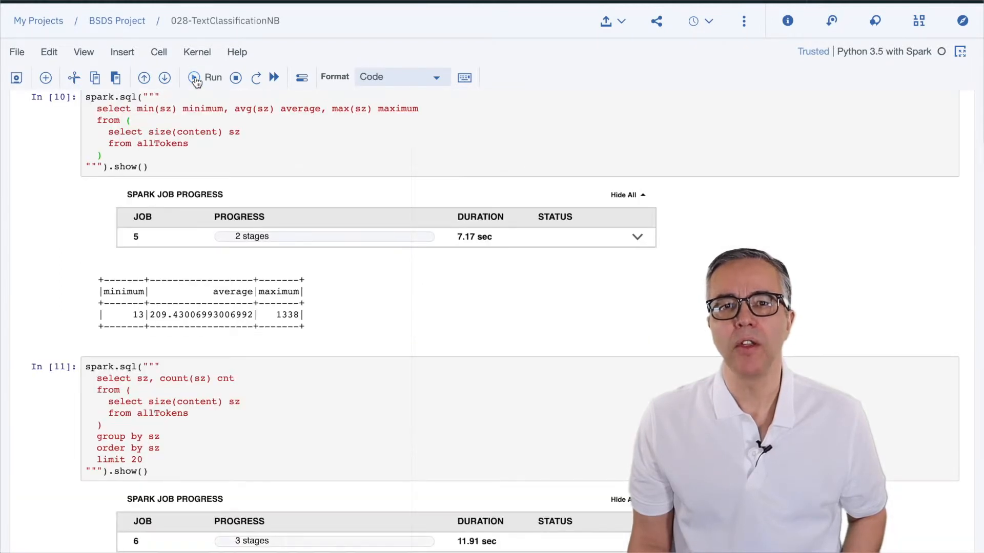
{"action": "scroll", "scroll_direction": "down", "scroll_amount": 3}
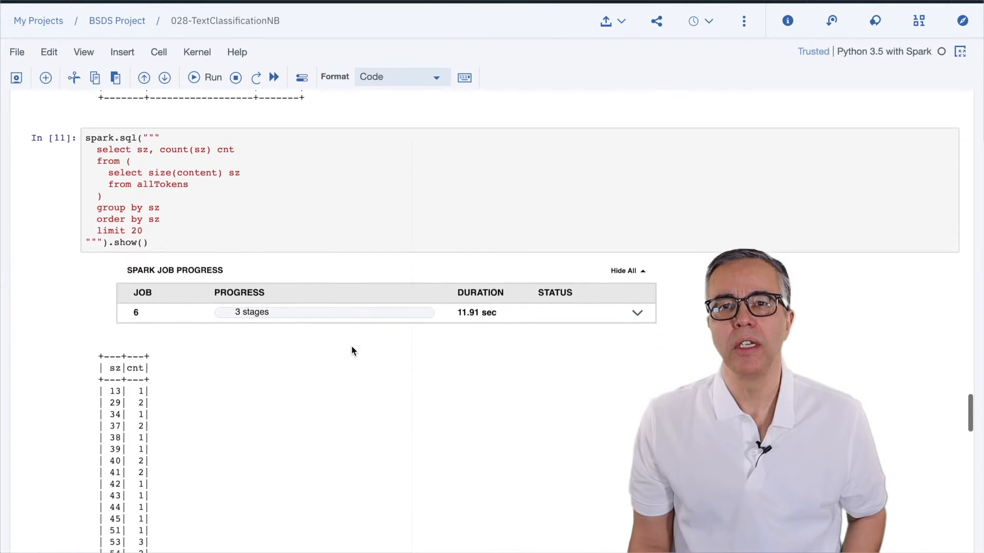
{"action": "scroll", "scroll_direction": "down", "scroll_amount": 3}
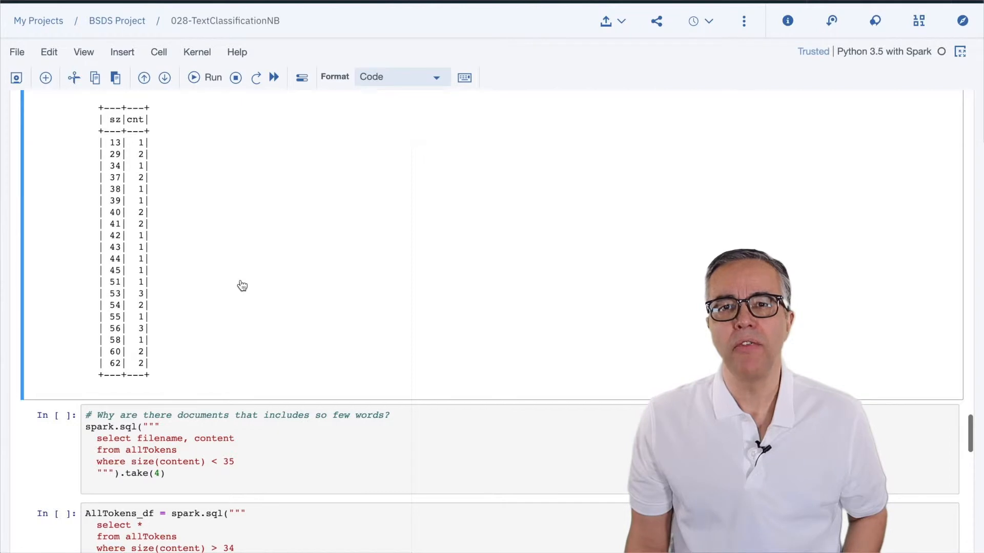
{"action": "scroll", "scroll_direction": "down", "scroll_amount": 3}
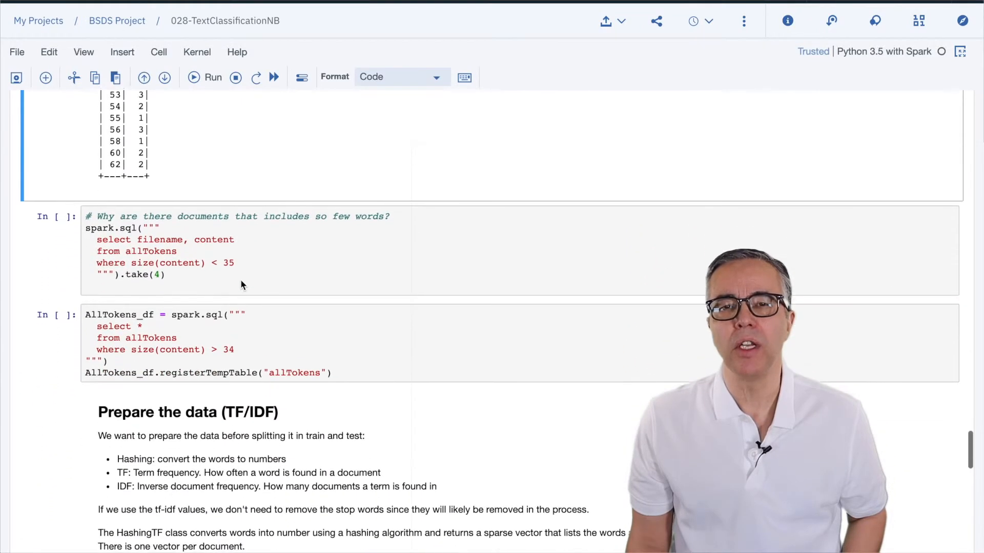
Run the Naive Bayes/TF-IDF imports and the HashingTF/IDF cell, producing fileclass, filename and features columns.
{"action": "scroll", "scroll_direction": "down", "scroll_amount": 3}
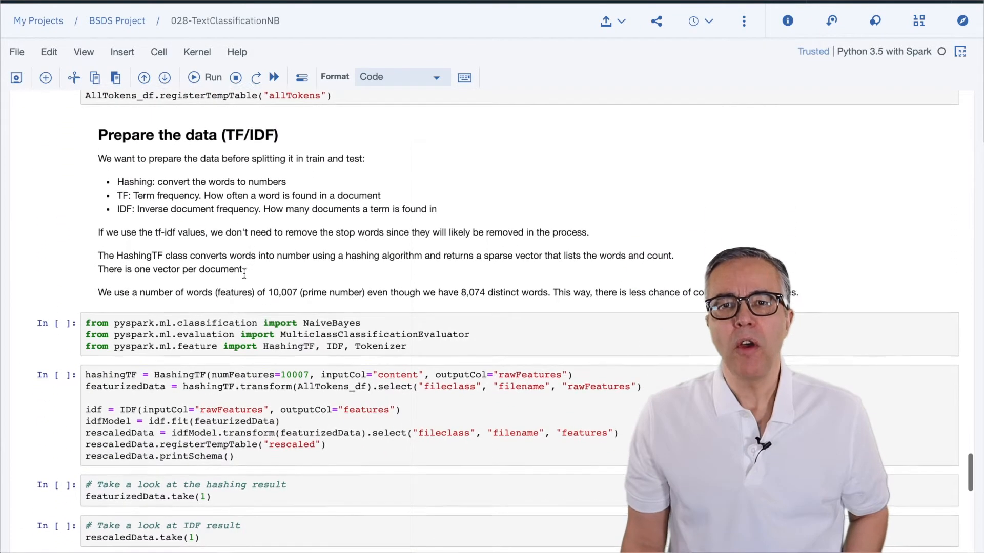
{"action": "scroll", "scroll_direction": "down", "scroll_amount": 3}
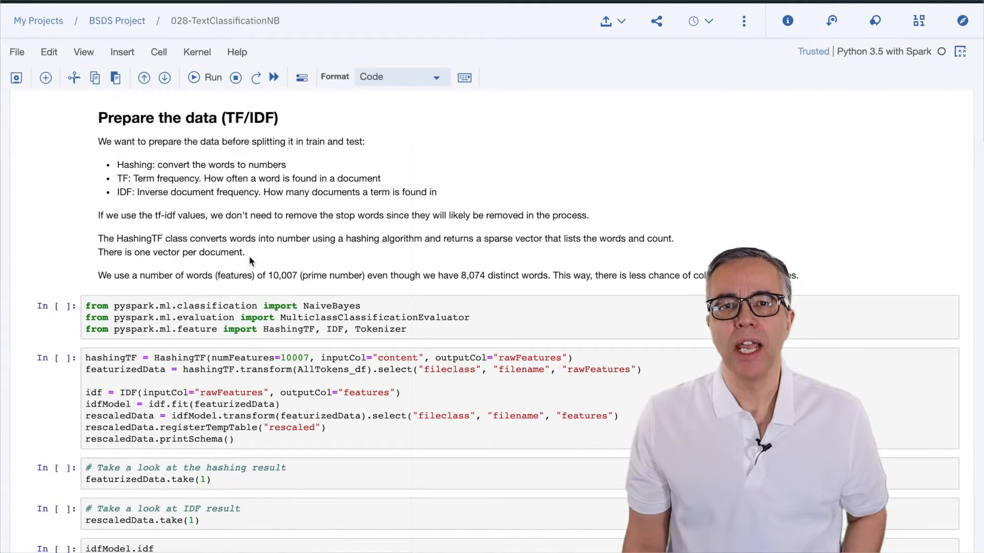
{"action": "left_click", "coordinate": [204, 77]}
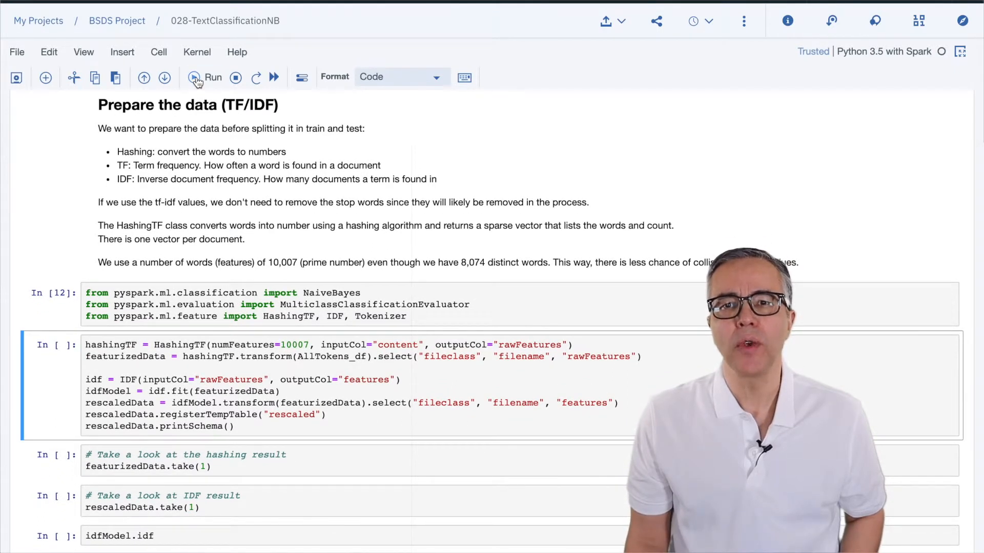
{"action": "left_click", "coordinate": [206, 77]}
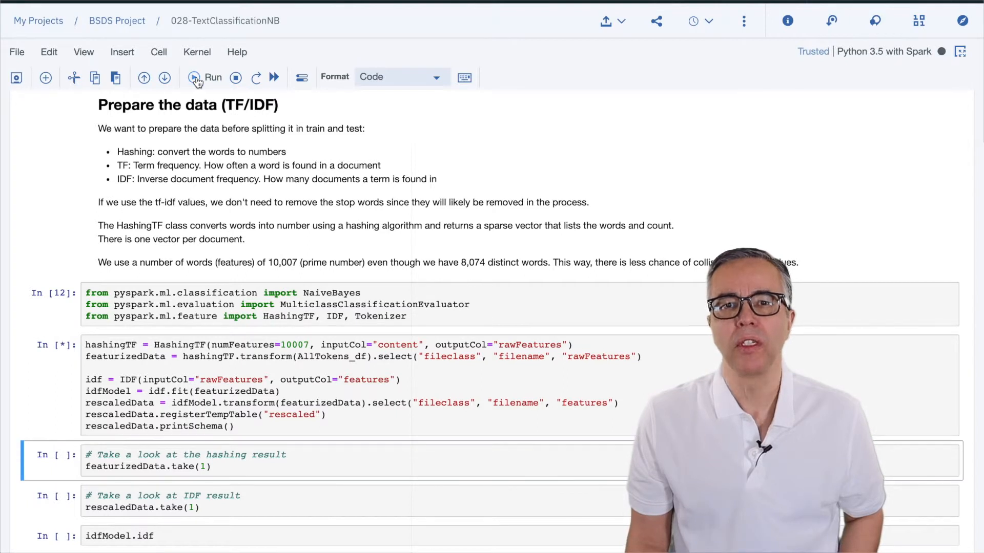
{"action": "left_click", "coordinate": [207, 77]}
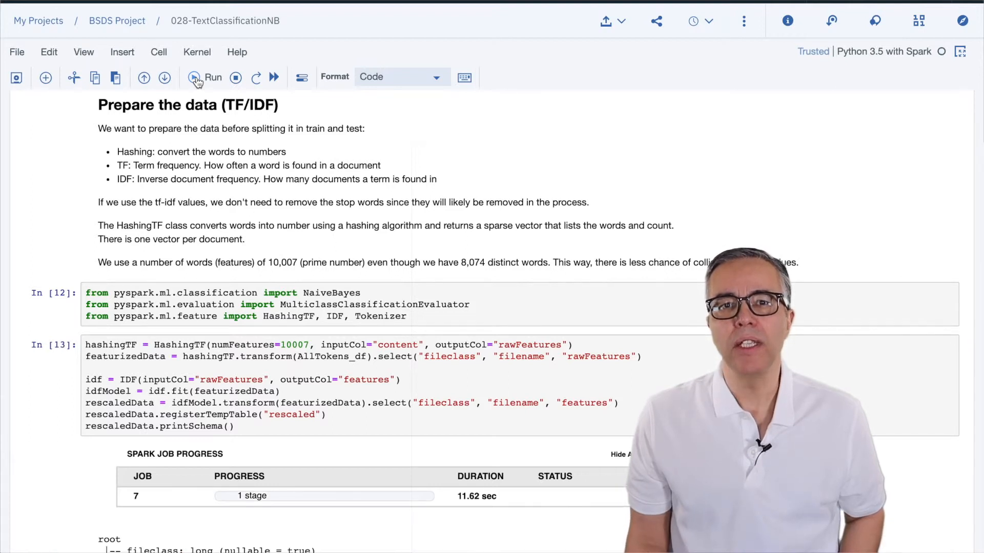
{"action": "scroll", "scroll_direction": "down", "scroll_amount": 3}
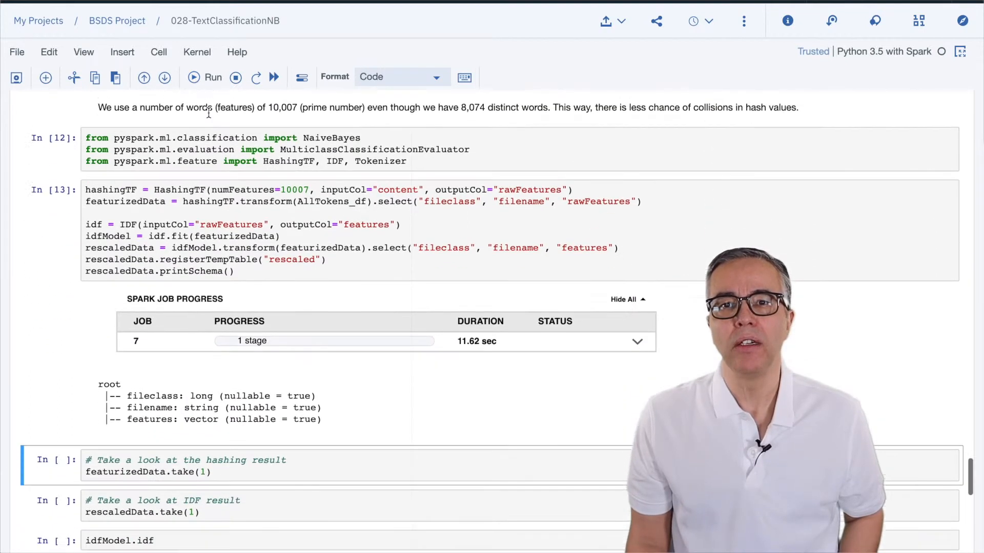
Run the randomSplit cell to divide the features 80/20 into training and test sets.
{"action": "scroll", "scroll_direction": "down", "scroll_amount": 3}
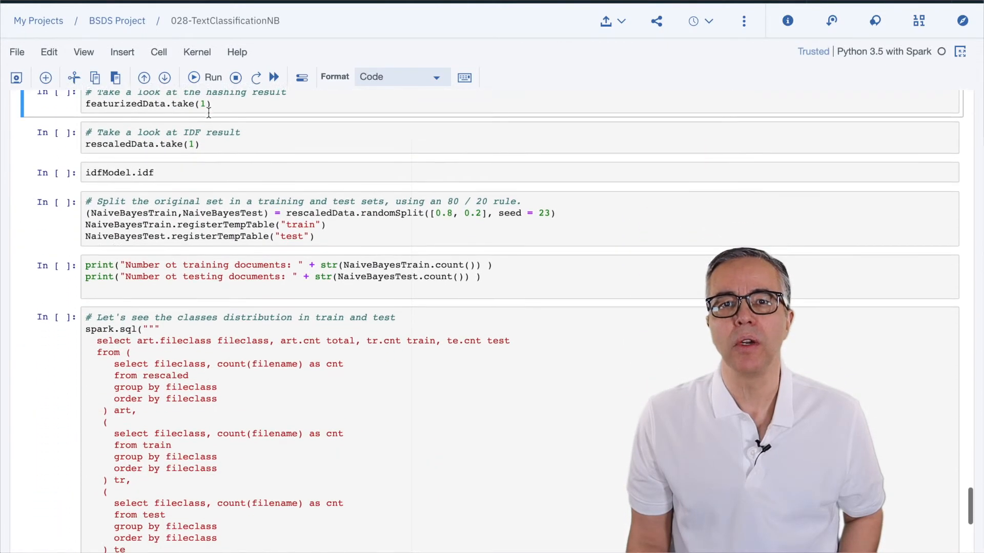
{"action": "scroll", "scroll_direction": "down", "scroll_amount": 3}
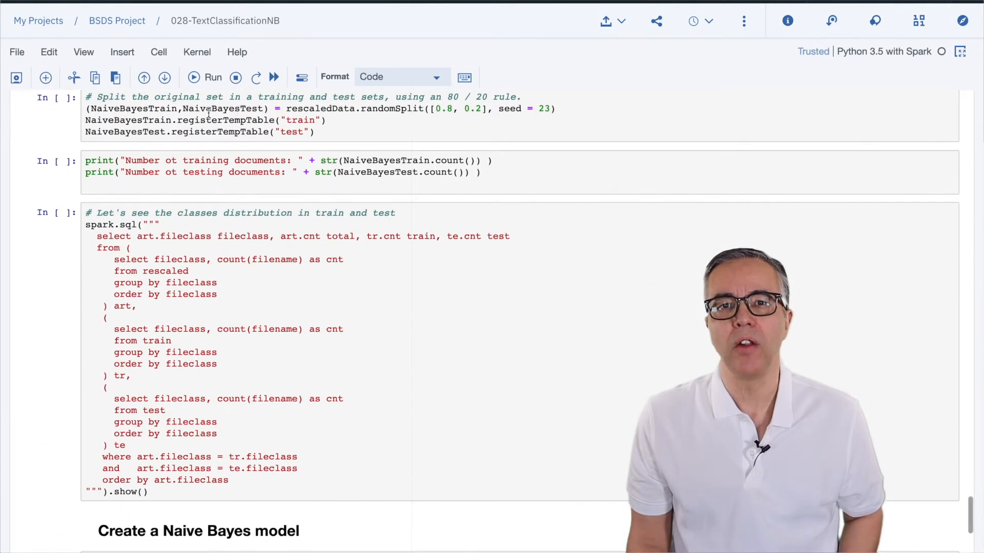
{"action": "left_click", "coordinate": [204, 76]}
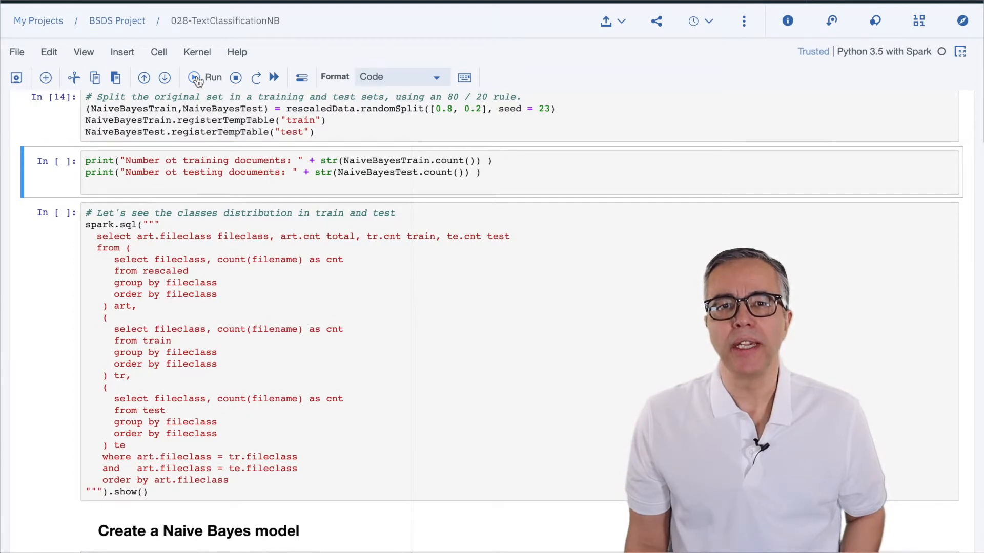
{"action": "scroll", "scroll_direction": "down", "scroll_amount": 3}
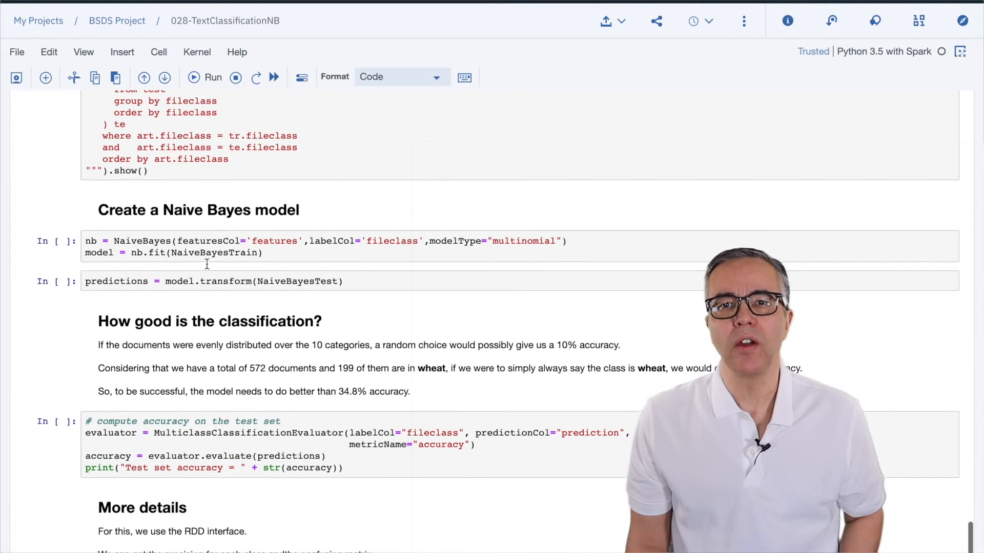
Fit the multinomial Naive Bayes model and generate predictions on the test documents.
{"action": "left_click", "coordinate": [194, 77]}
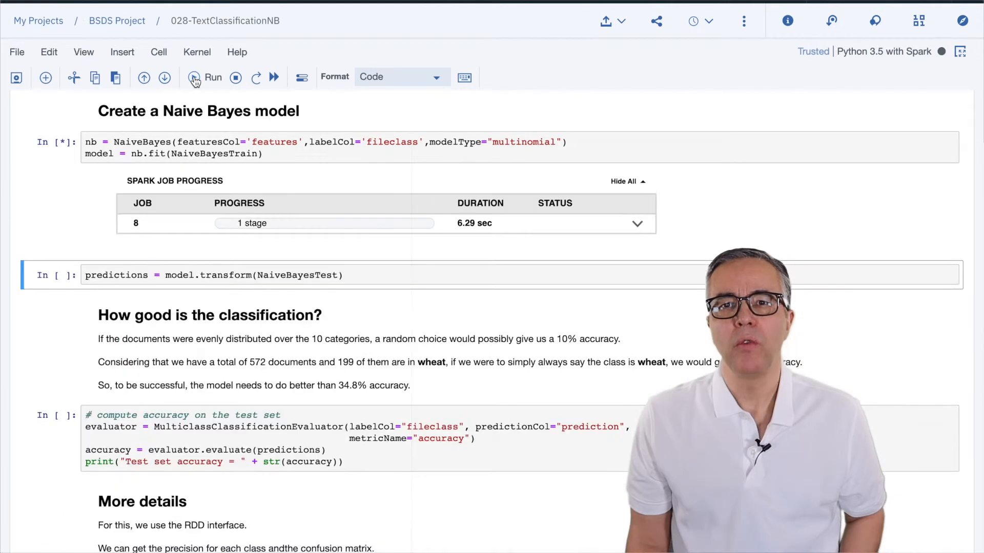
{"action": "scroll", "scroll_direction": "down", "scroll_amount": 3}
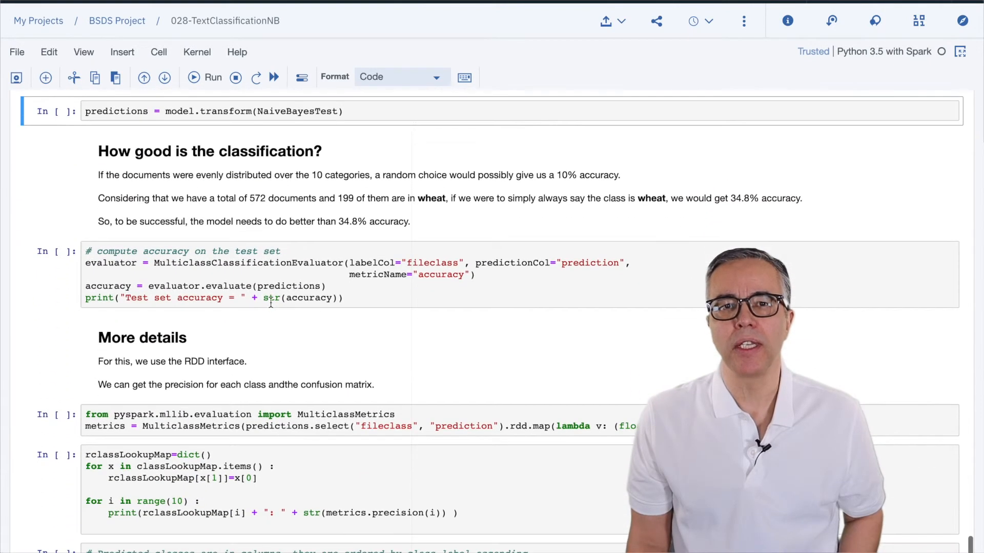
{"action": "left_click", "coordinate": [211, 77]}
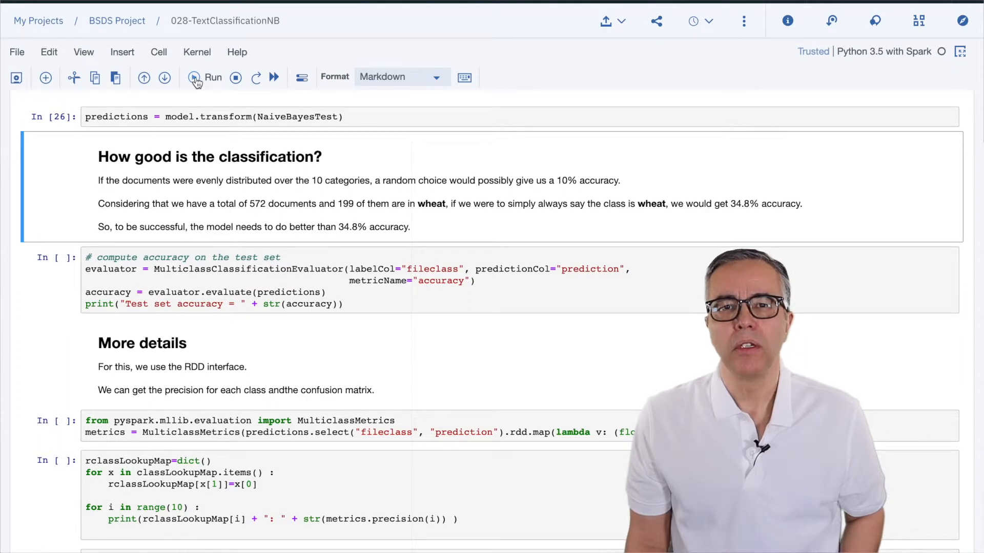
{"action": "mouse_move", "coordinate": [194, 77]}
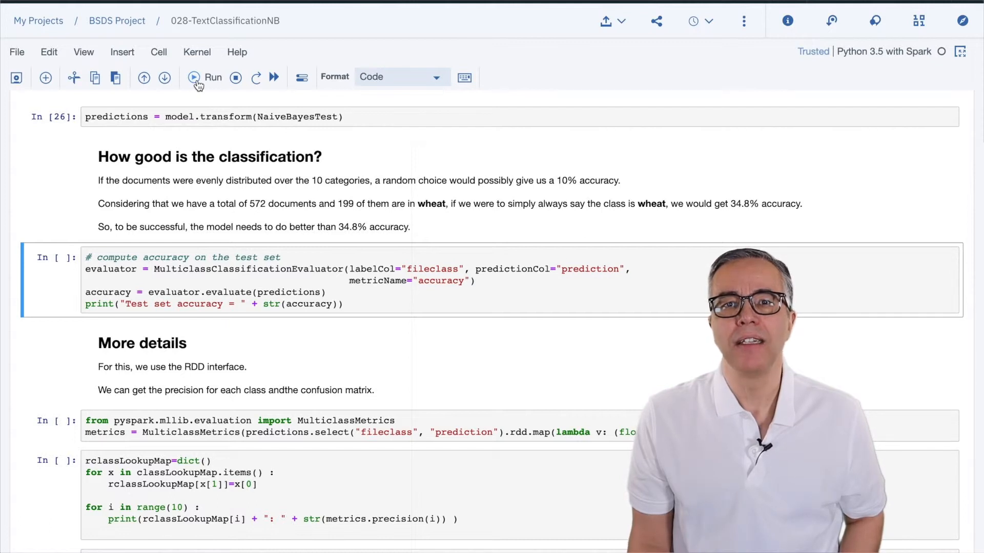
Run the accuracy cell, reporting test set accuracy of 0.788135593220339.
{"action": "left_click", "coordinate": [212, 77]}
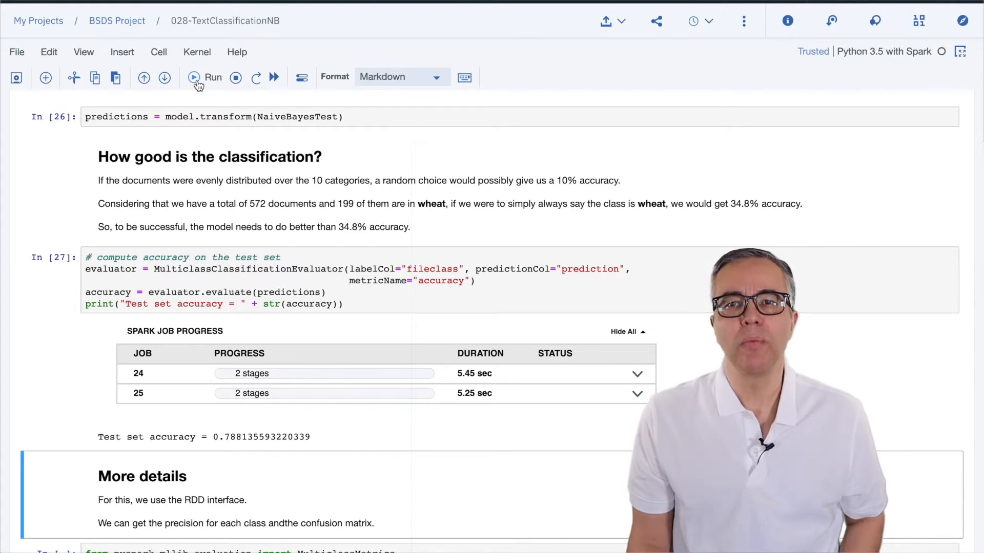
{"action": "mouse_move", "coordinate": [201, 90]}
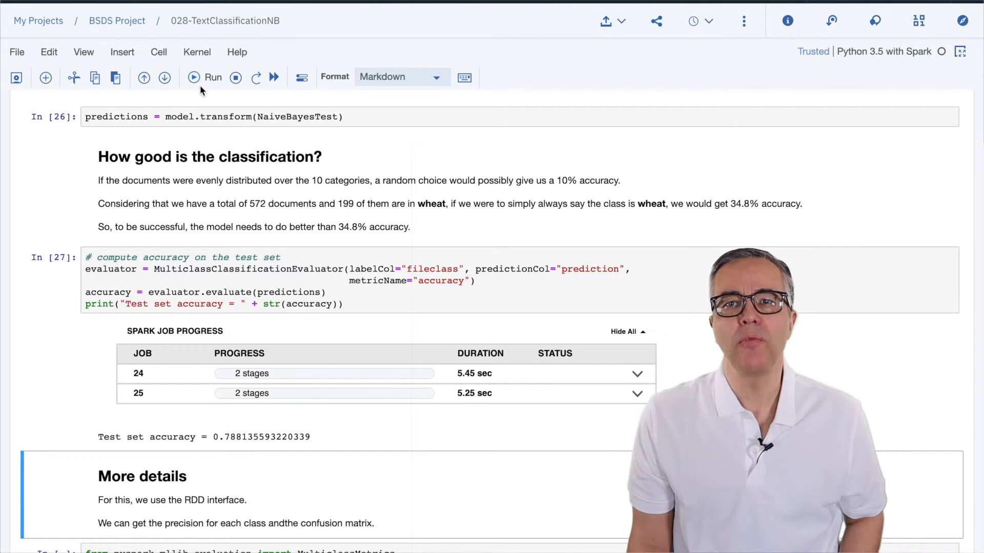
{"action": "scroll", "scroll_direction": "down", "scroll_amount": 3}
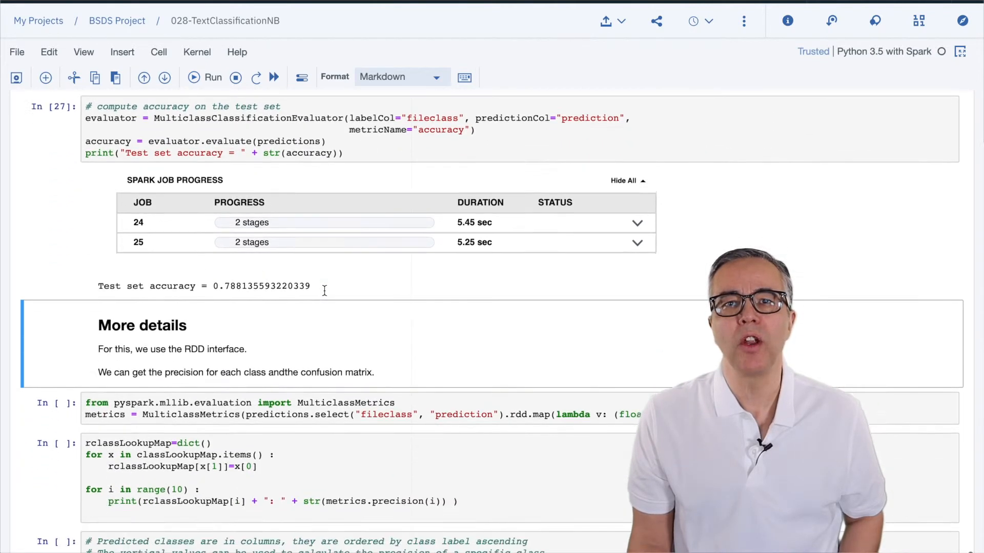
Run the MulticlassMetrics and precision loop cells, listing per-class precision from alum 0.6 to wheat 0.85.
{"action": "scroll", "scroll_direction": "down", "scroll_amount": 3}
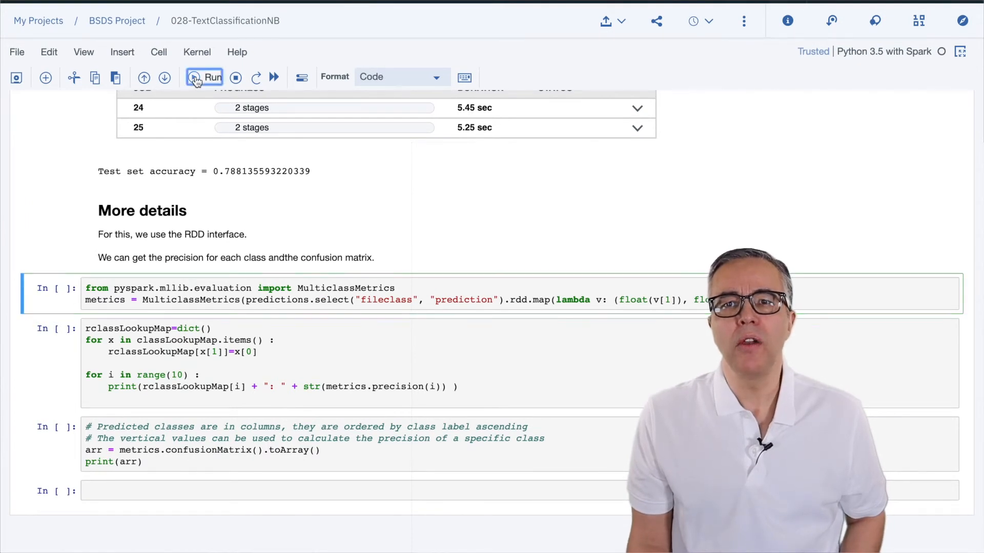
{"action": "left_click", "coordinate": [204, 76]}
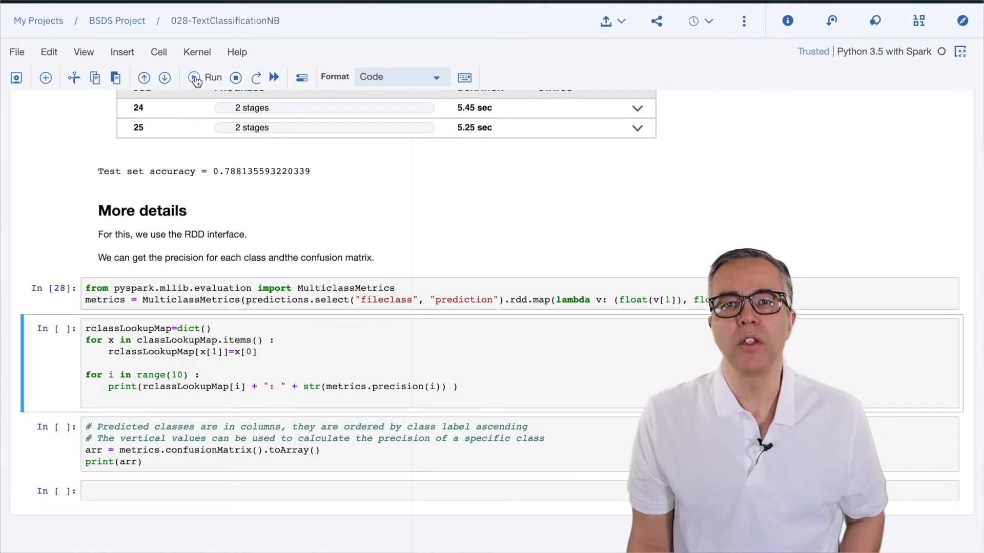
{"action": "left_click", "coordinate": [213, 77]}
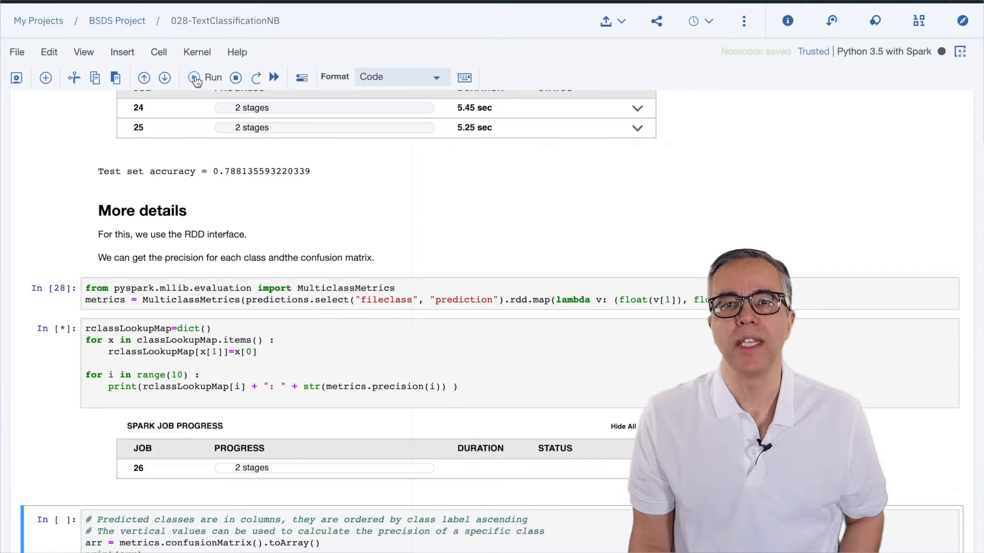
{"action": "left_click", "coordinate": [212, 77]}
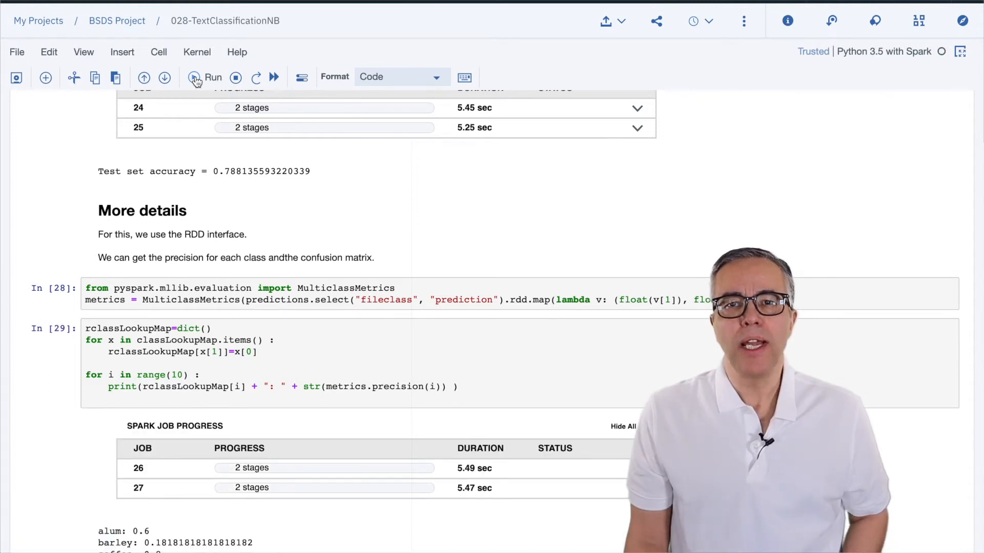
{"action": "scroll", "scroll_direction": "down", "scroll_amount": 3}
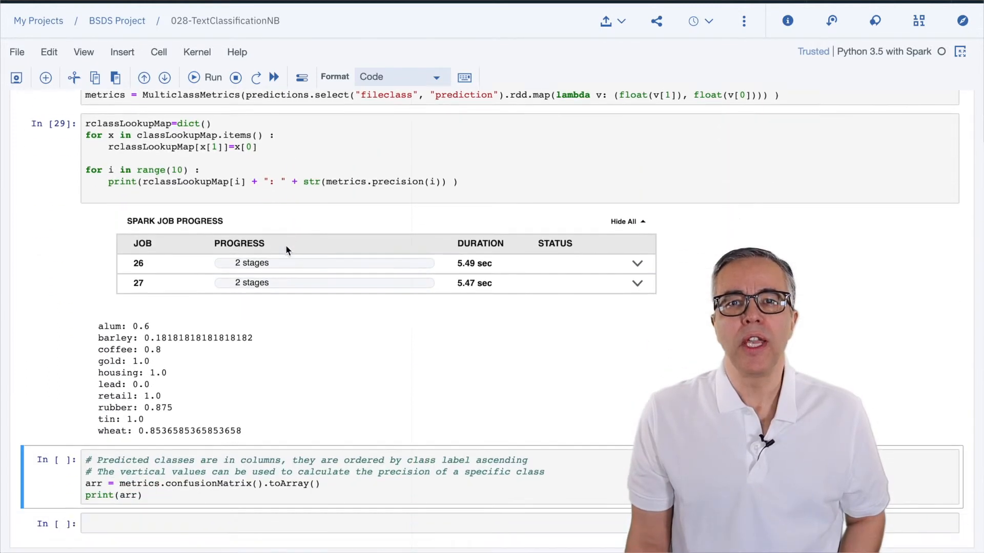
{"action": "scroll", "scroll_direction": "up", "scroll_amount": 3}
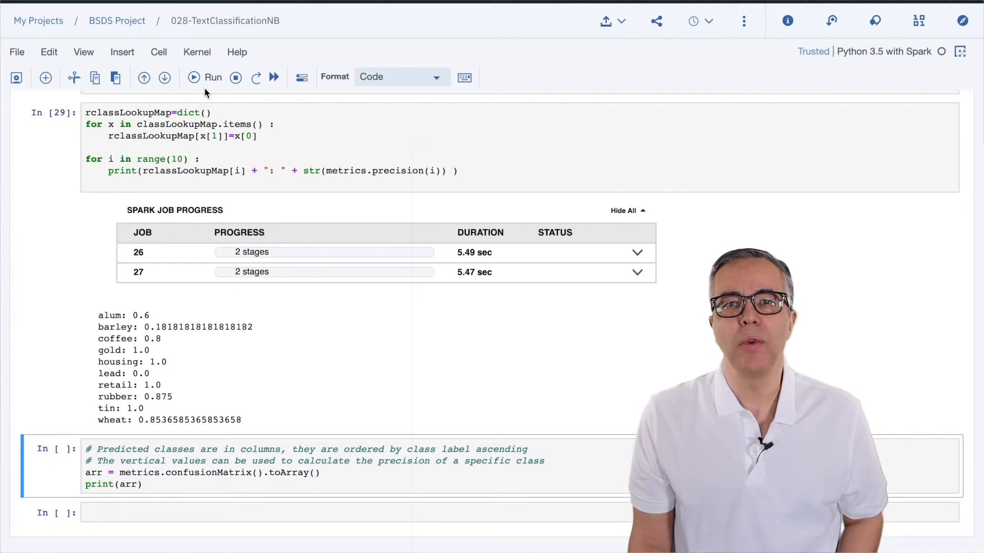
Run the confusionMatrix cell to compute and print the confusion matrix.
{"action": "left_click", "coordinate": [193, 77]}
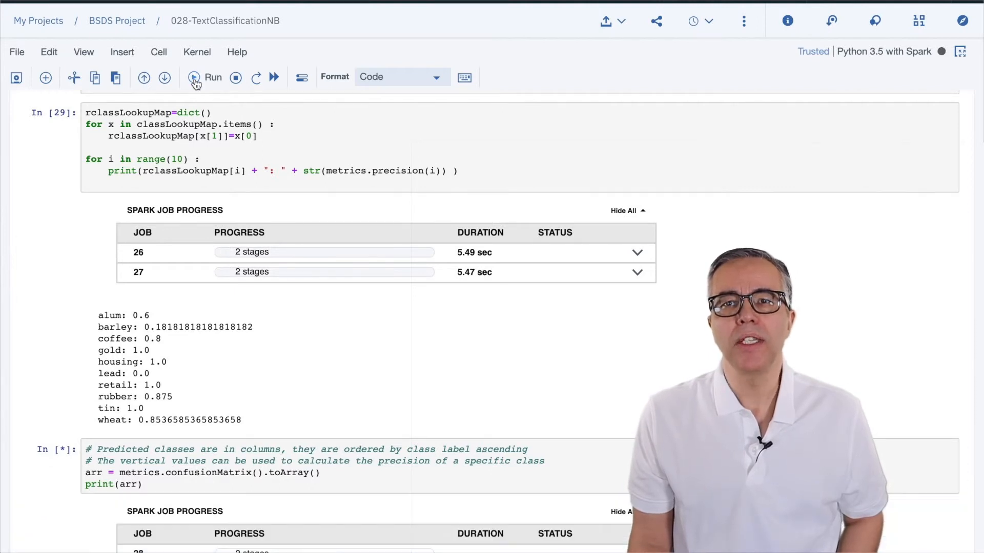